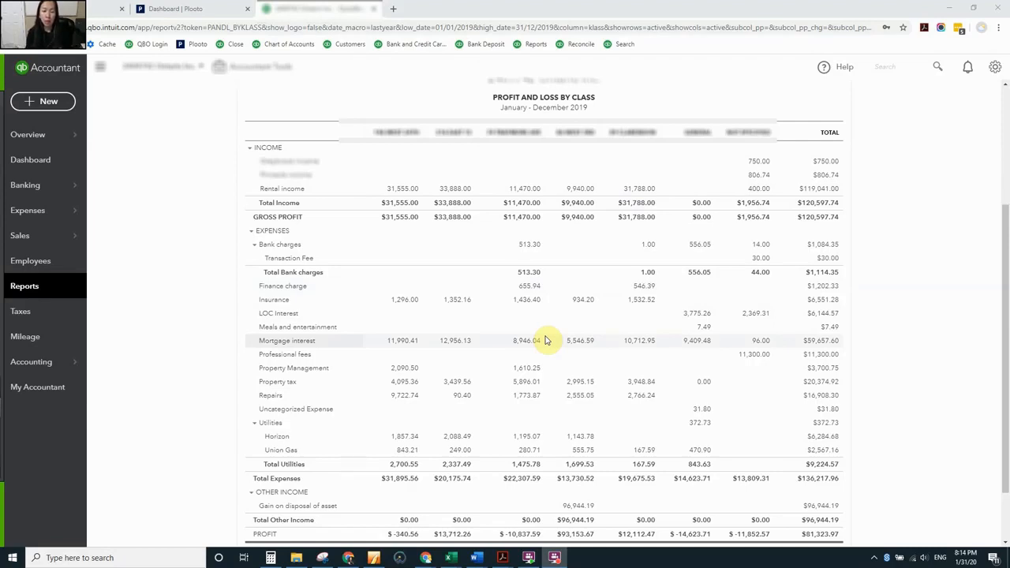
{"action": "mouse_move", "coordinate": [446, 170]}
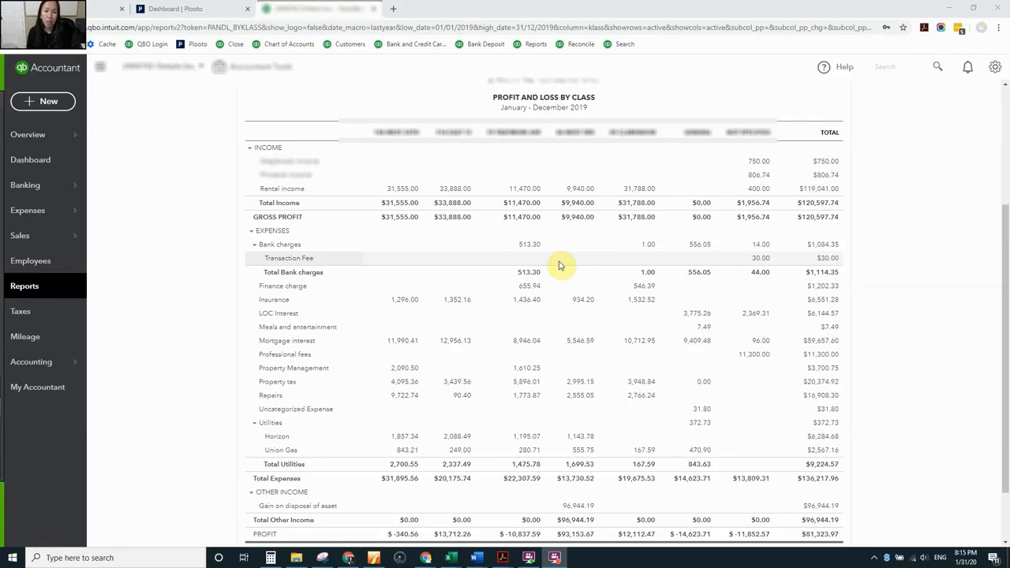
{"action": "mouse_move", "coordinate": [231, 480]}
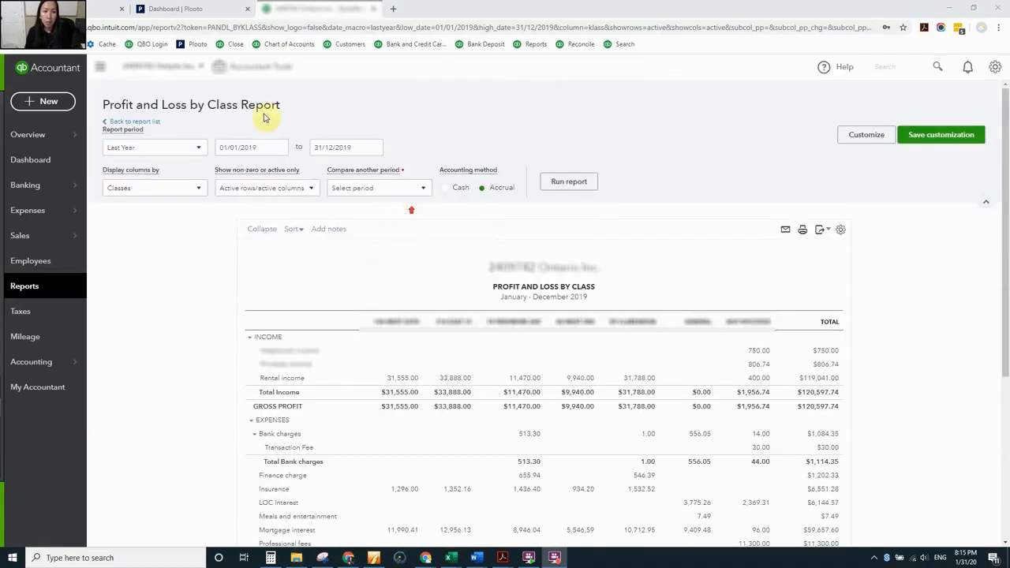
Step: Scroll through the Profit and Loss by Class report, then open the Scotiabank bank feed
{"action": "triple_click", "coordinate": [190, 104]}
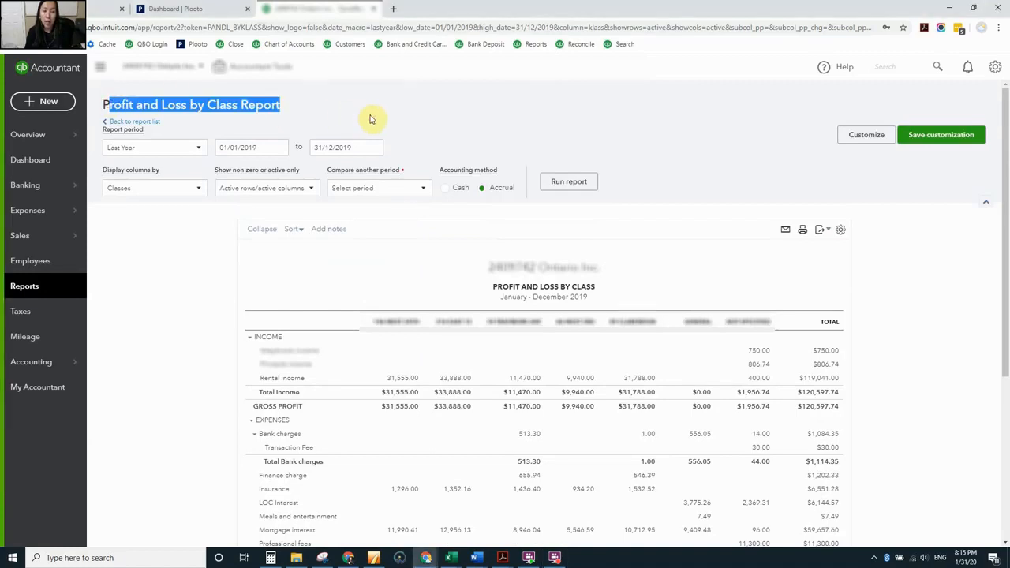
{"action": "scroll", "scroll_direction": "down", "scroll_amount": 3}
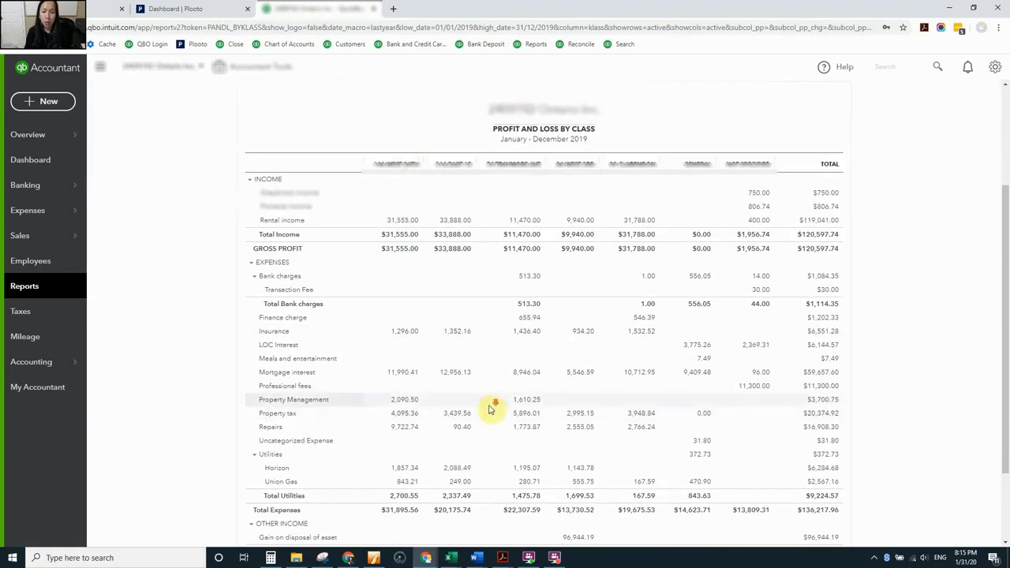
{"action": "scroll", "scroll_direction": "down", "scroll_amount": 3}
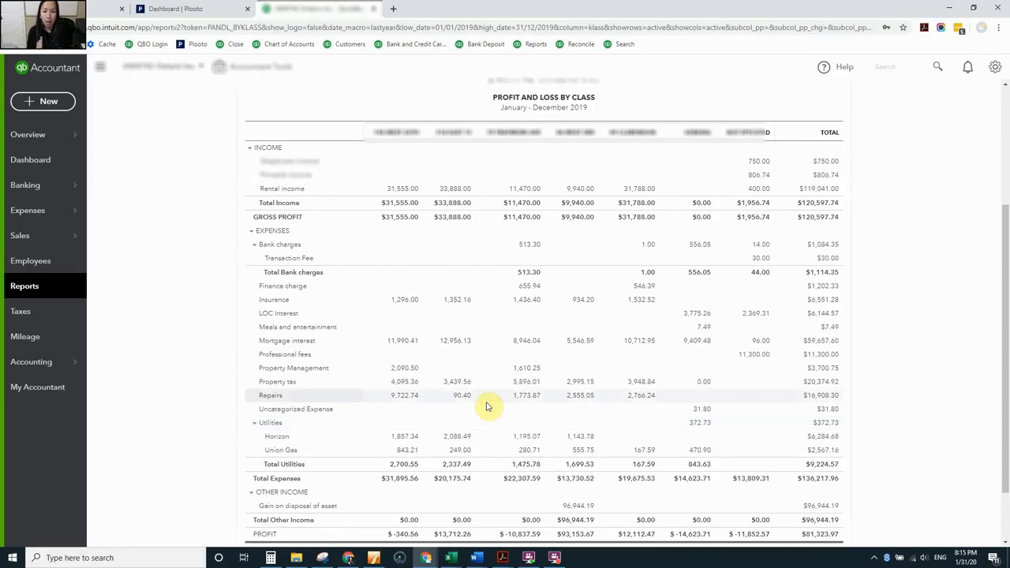
{"action": "mouse_move", "coordinate": [374, 110]}
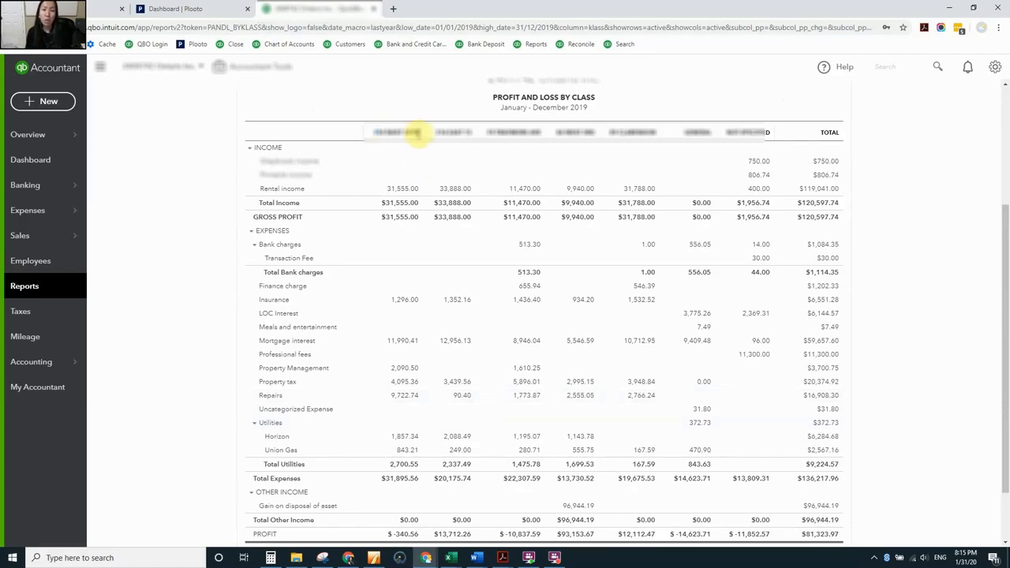
{"action": "scroll", "scroll_direction": "down", "scroll_amount": 3}
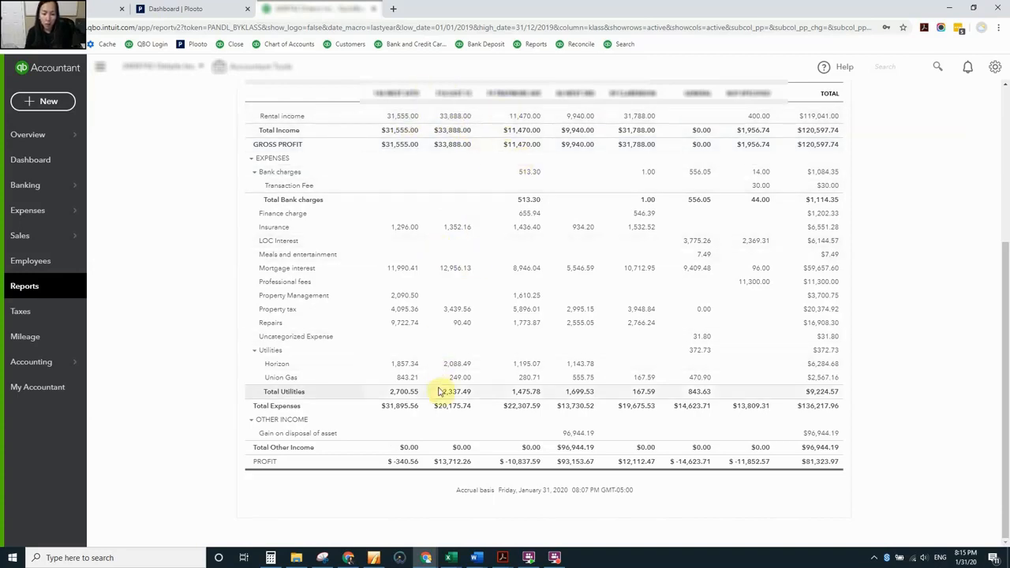
{"action": "mouse_move", "coordinate": [415, 254]}
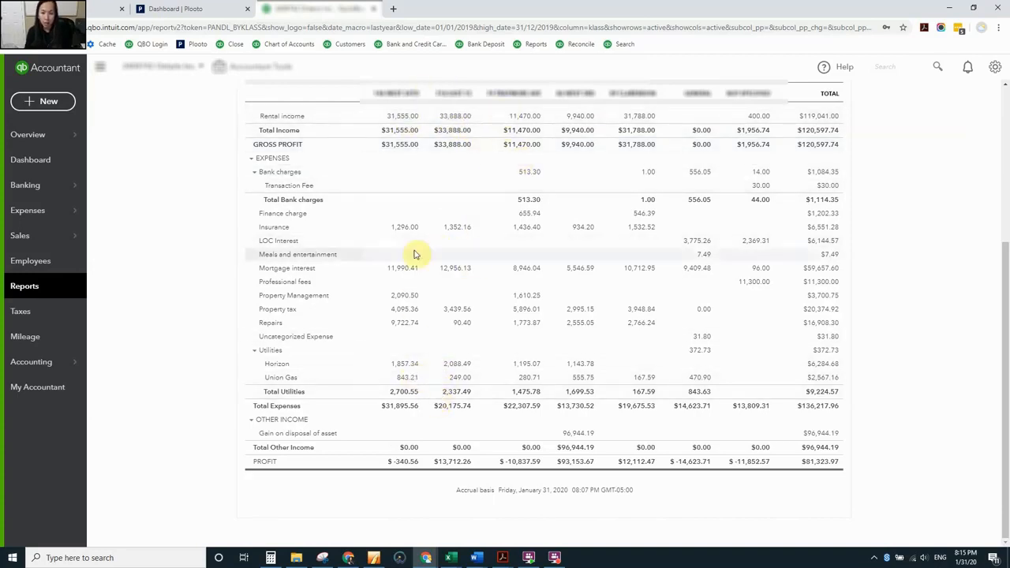
{"action": "mouse_move", "coordinate": [584, 363]}
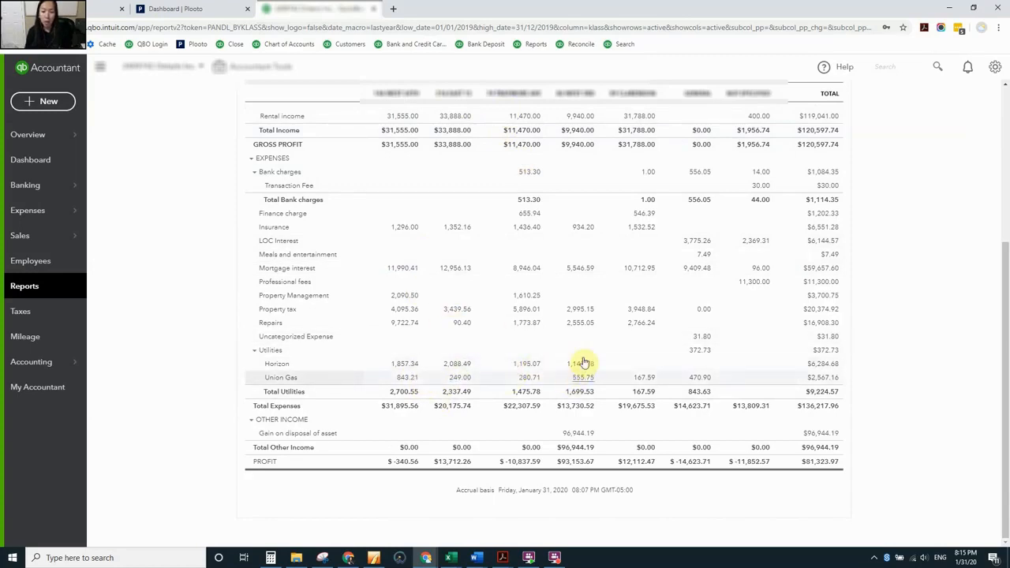
{"action": "mouse_move", "coordinate": [444, 344]}
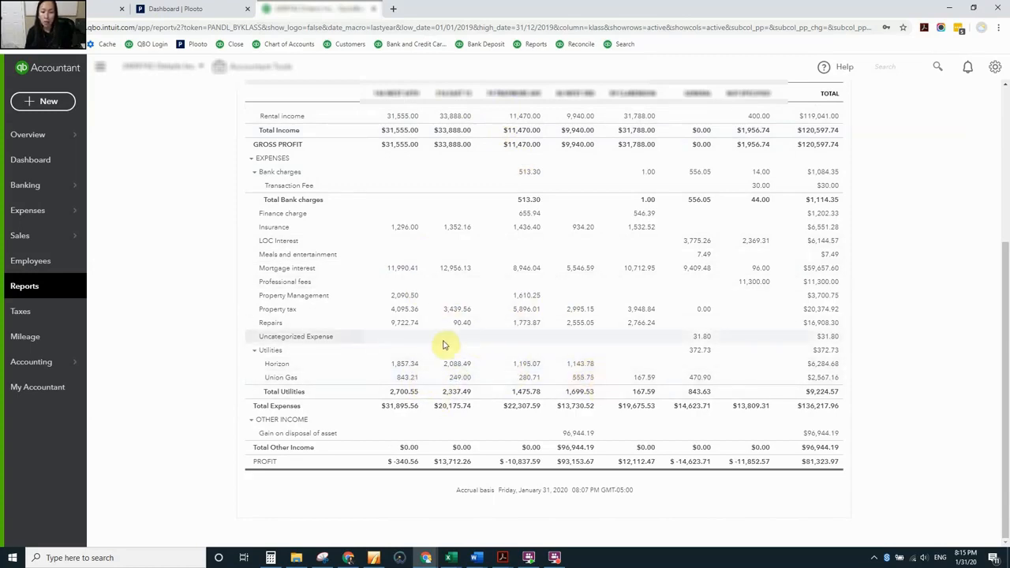
{"action": "mouse_move", "coordinate": [498, 235]}
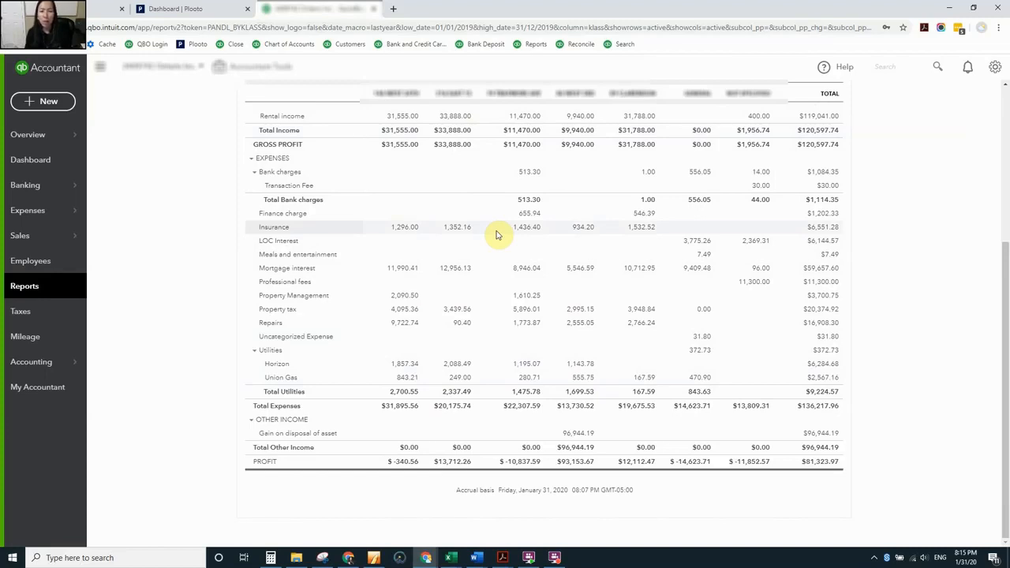
{"action": "mouse_move", "coordinate": [123, 221]}
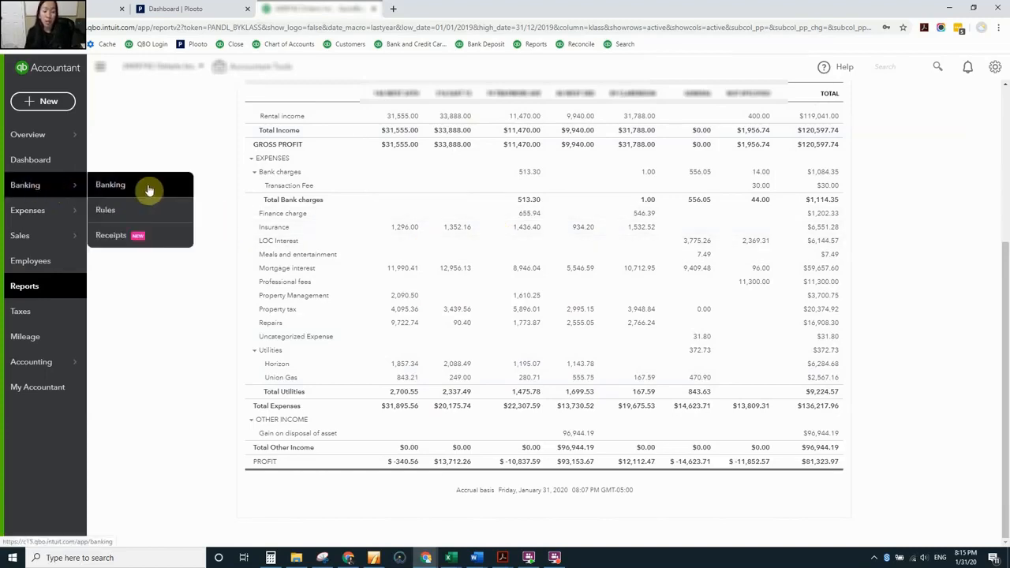
{"action": "left_click", "coordinate": [109, 184]}
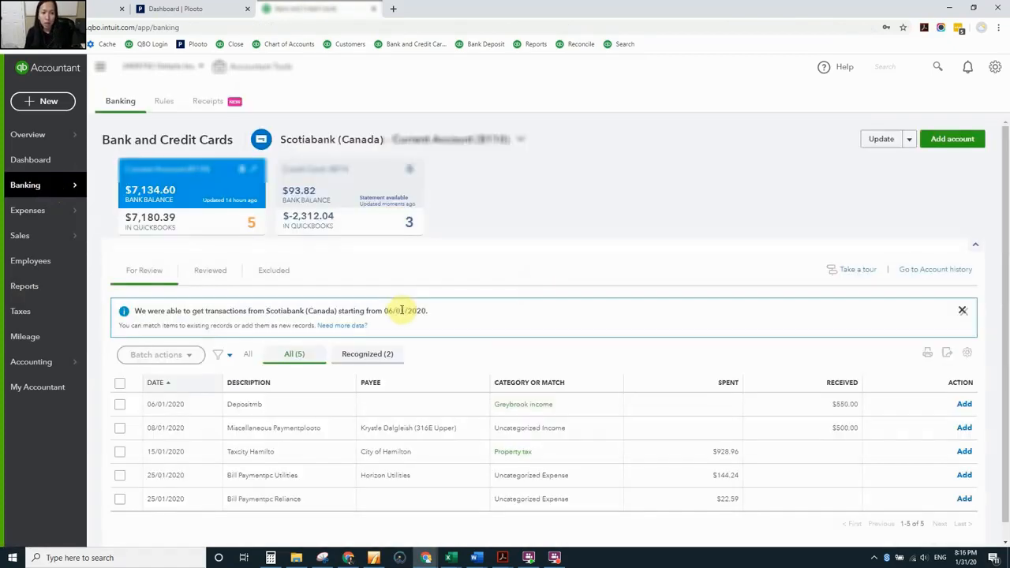
{"action": "mouse_move", "coordinate": [193, 196]}
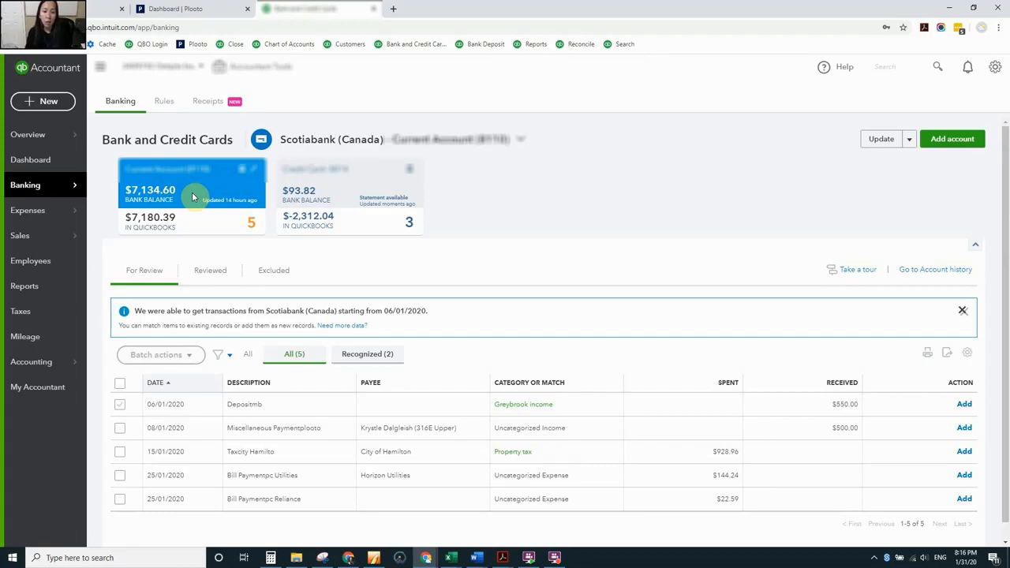
{"action": "mouse_move", "coordinate": [394, 383]}
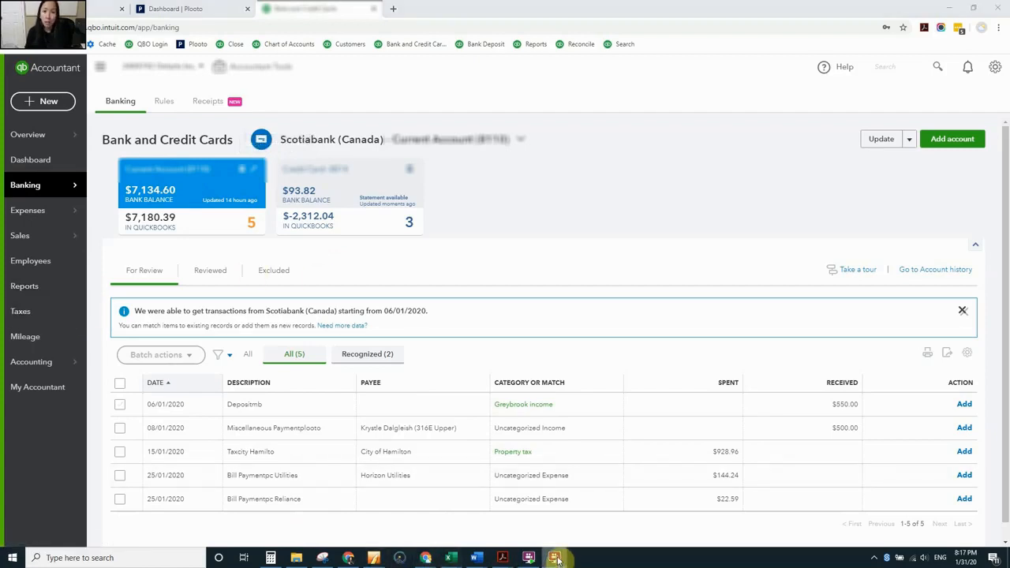
{"action": "mouse_move", "coordinate": [513, 258]}
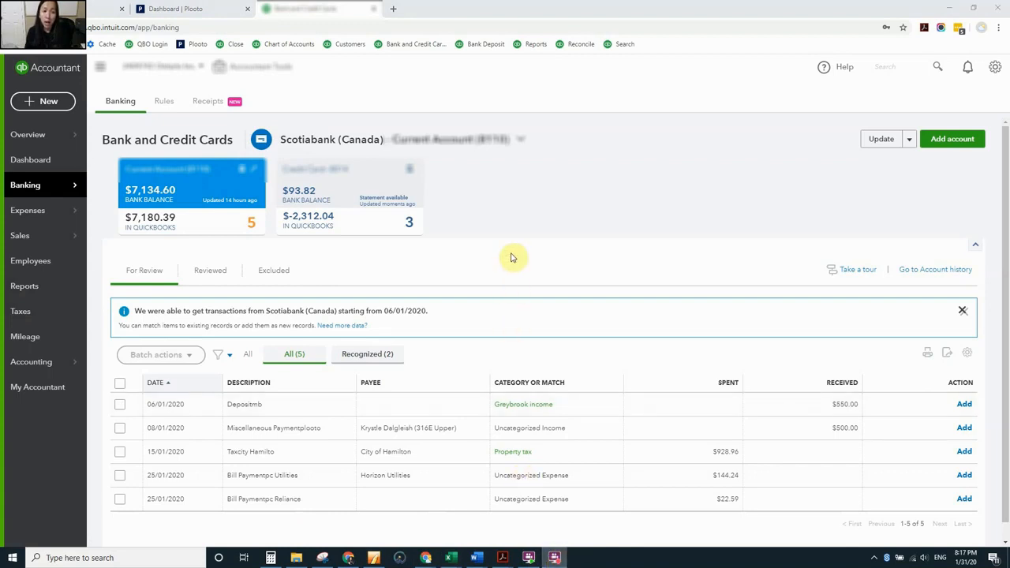
{"action": "mouse_move", "coordinate": [428, 359]}
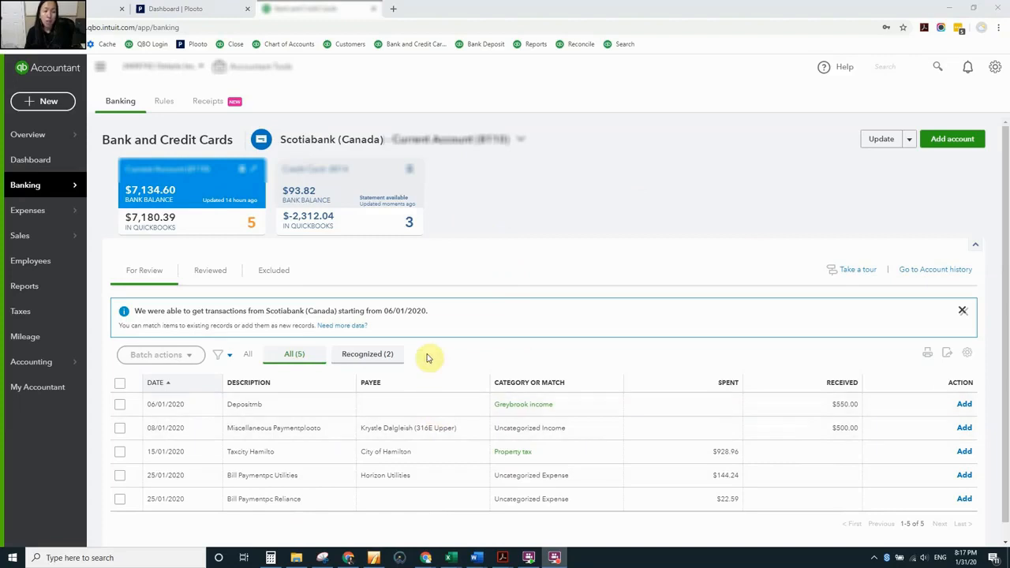
{"action": "mouse_move", "coordinate": [518, 302]}
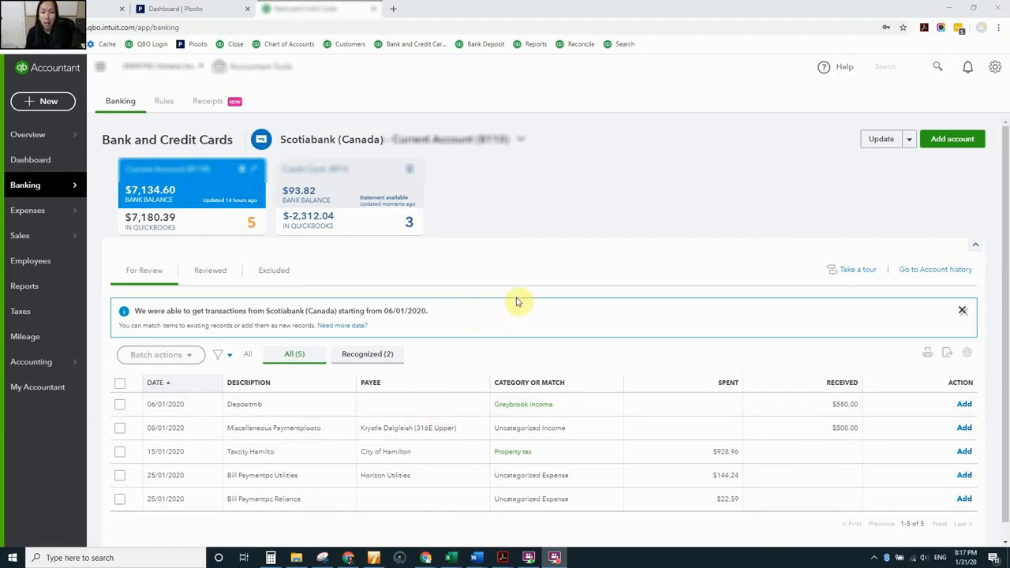